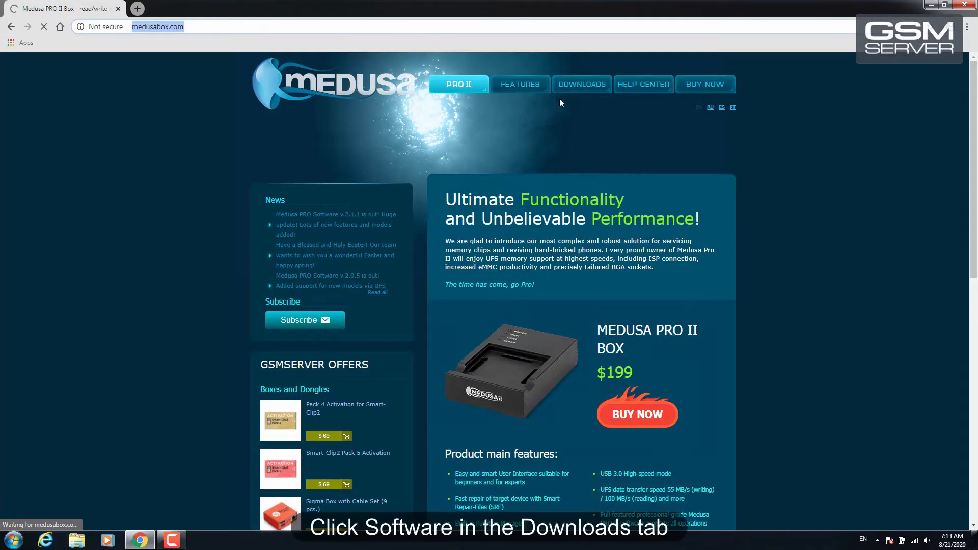
Download the Medusa Pro Repair Suite installer from Downloads > Software and switch to the Drivers list.
{"action": "left_click", "coordinate": [581, 84]}
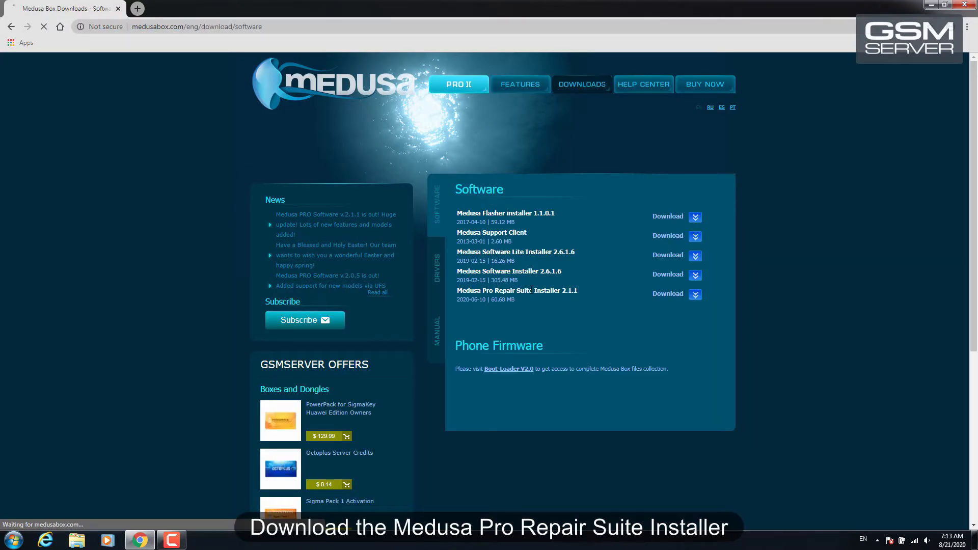
{"action": "left_click", "coordinate": [667, 293]}
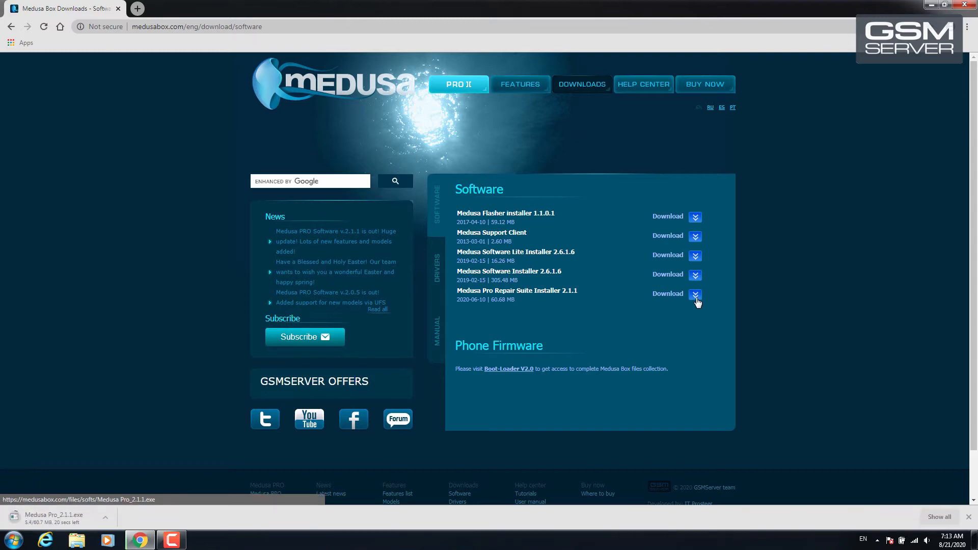
{"action": "left_click", "coordinate": [436, 270]}
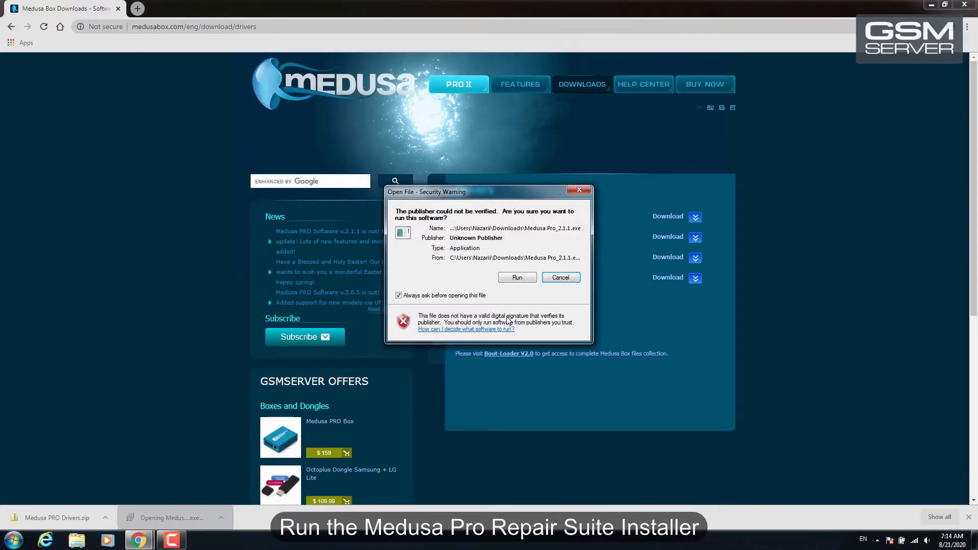
Run the unsigned installer and install Medusa Pro Software to the default Program Files folder with a desktop shortcut.
{"action": "left_click", "coordinate": [516, 278]}
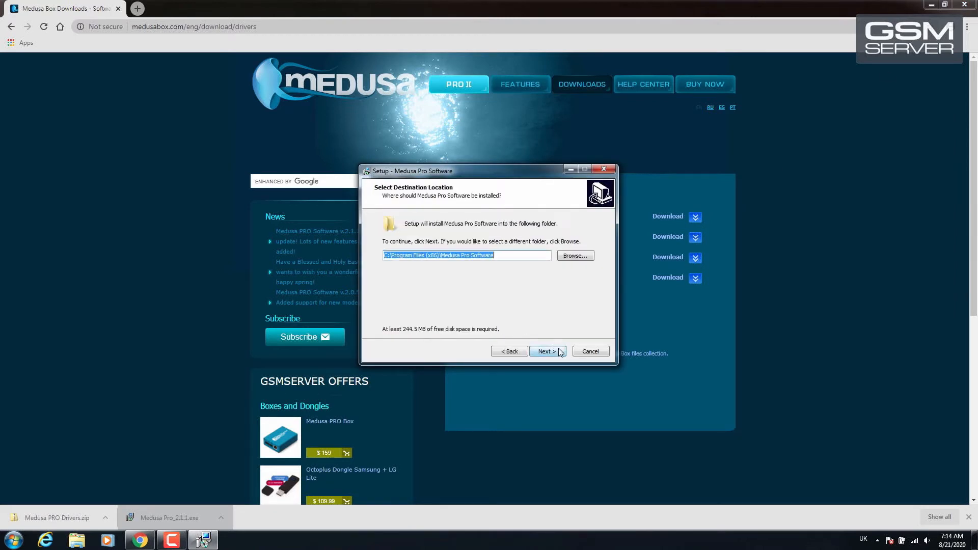
{"action": "left_click", "coordinate": [546, 352]}
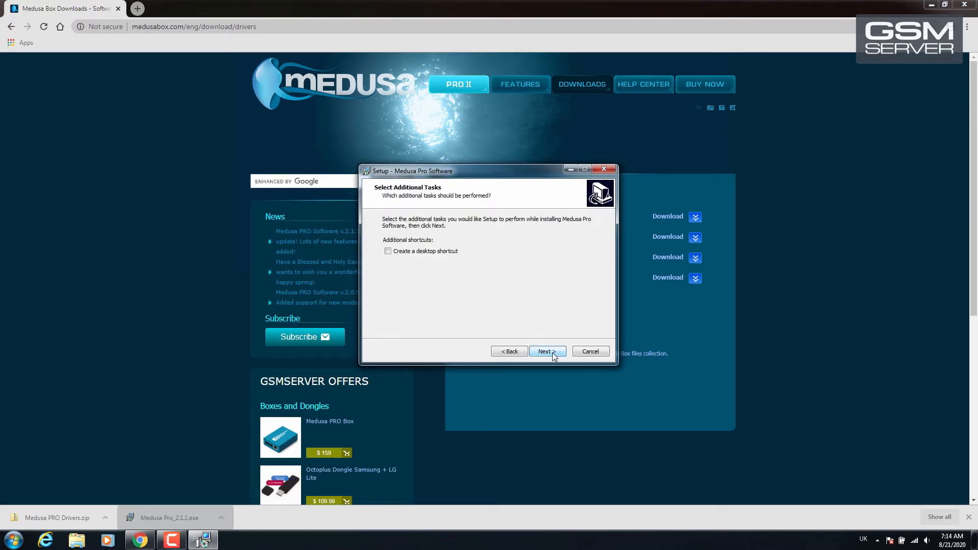
{"action": "left_click", "coordinate": [547, 351]}
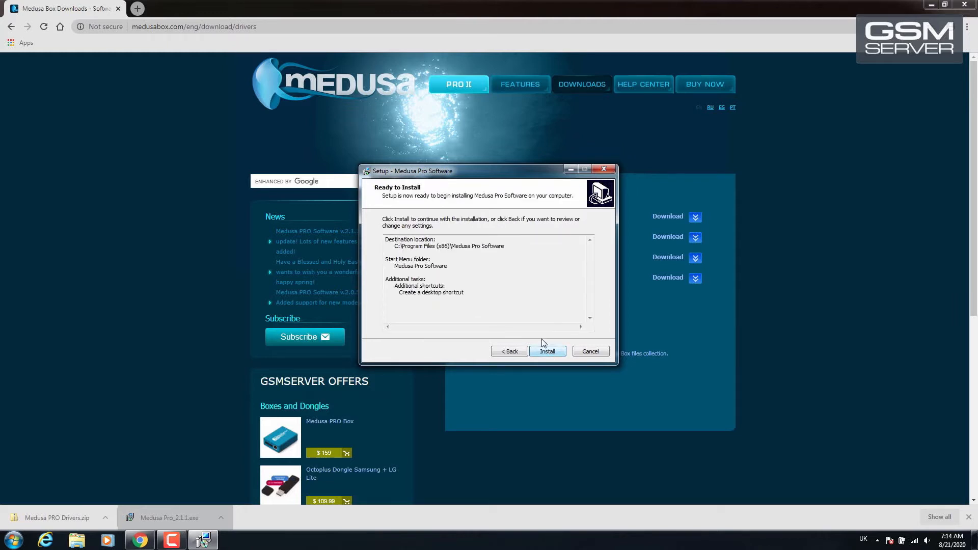
{"action": "left_click", "coordinate": [547, 352]}
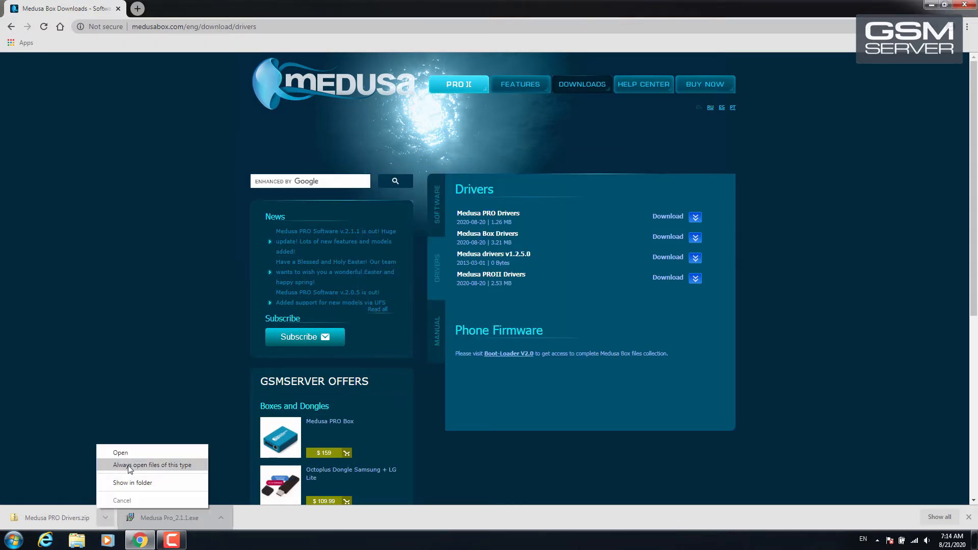
Extract the Medusa PRO Drivers zip onto the desktop with 7-Zip and check its FTDI and Smart-Card driver folders.
{"action": "left_click", "coordinate": [132, 482]}
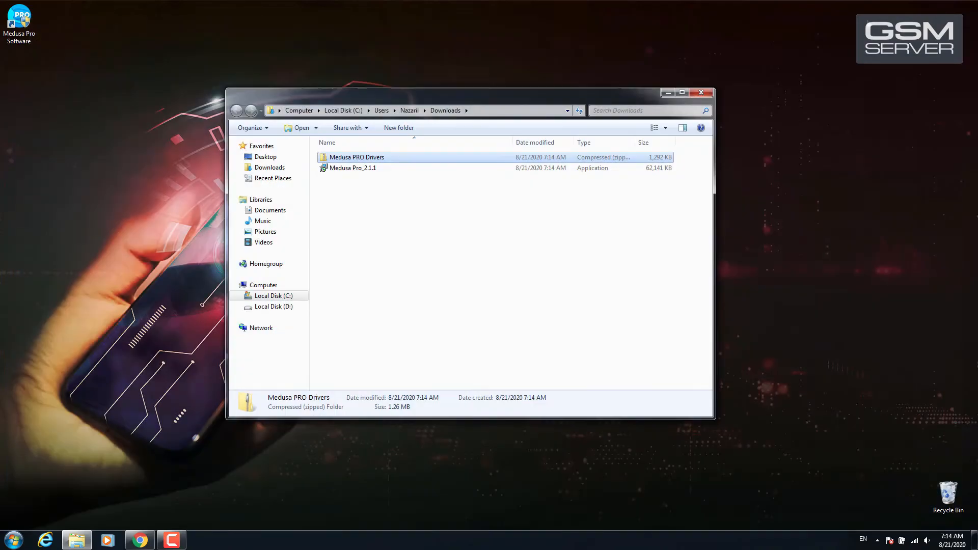
{"action": "mouse_move", "coordinate": [38, 113]}
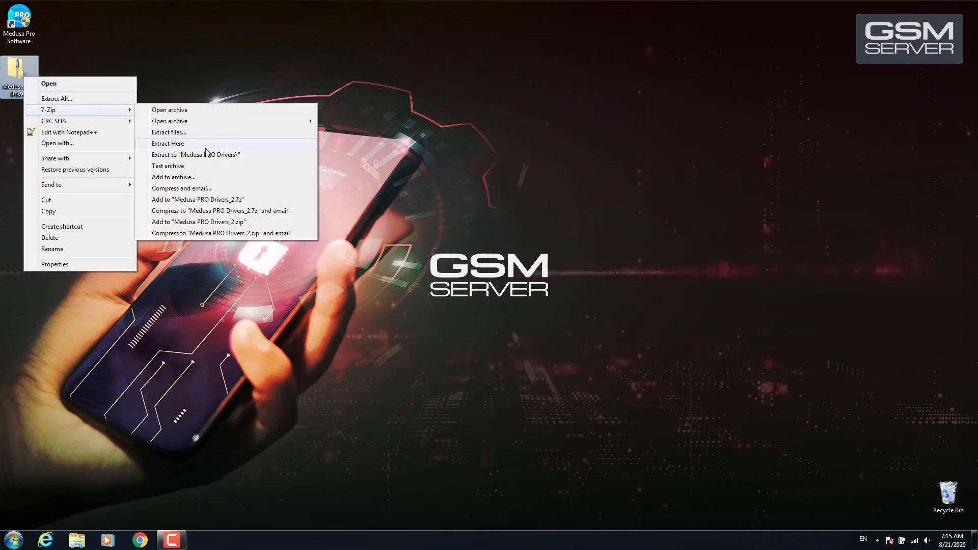
{"action": "left_click", "coordinate": [167, 144]}
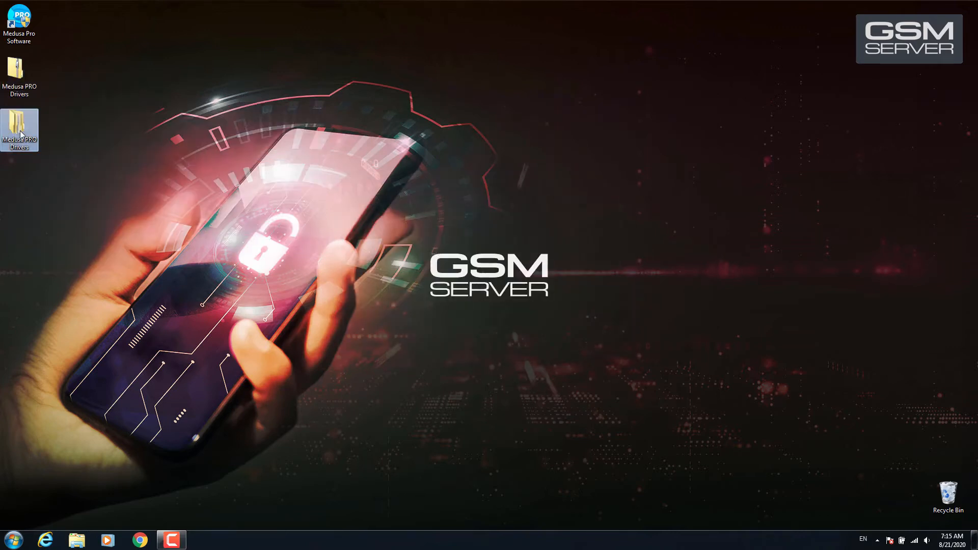
{"action": "double_click", "coordinate": [18, 129]}
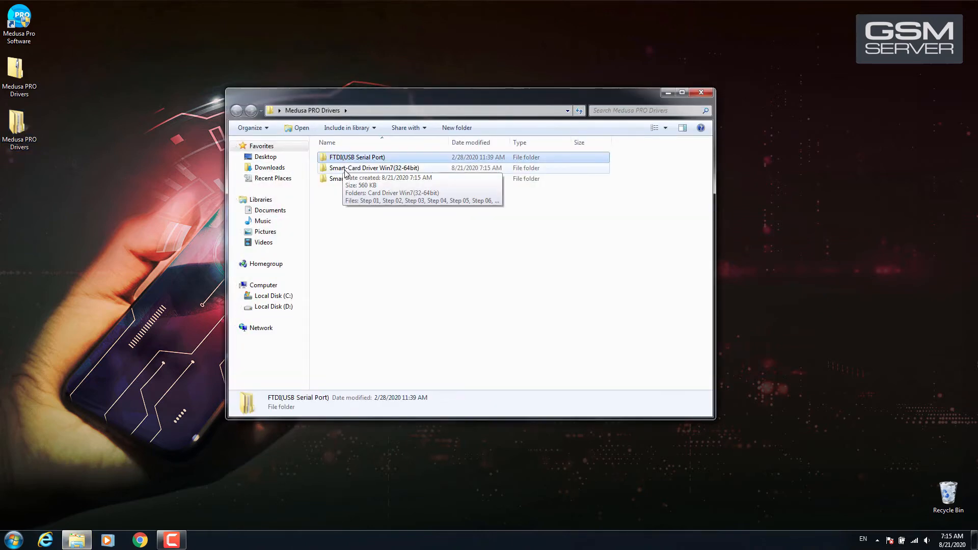
{"action": "left_click", "coordinate": [702, 93]}
{"action": "type", "text": "devic"}
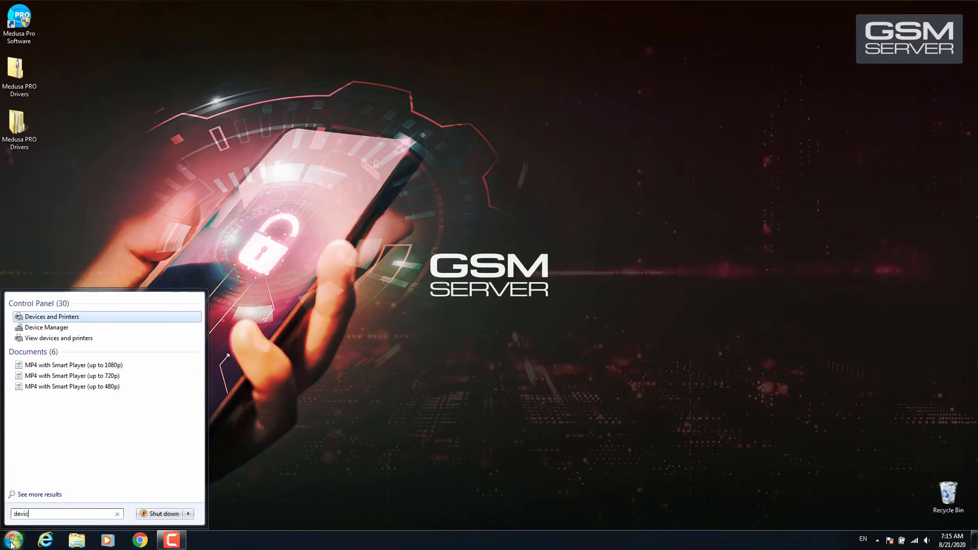
In Device Manager, expand the smart card categories and bring up actions for the unrecognised USB Serial Port.
{"action": "left_click", "coordinate": [46, 328]}
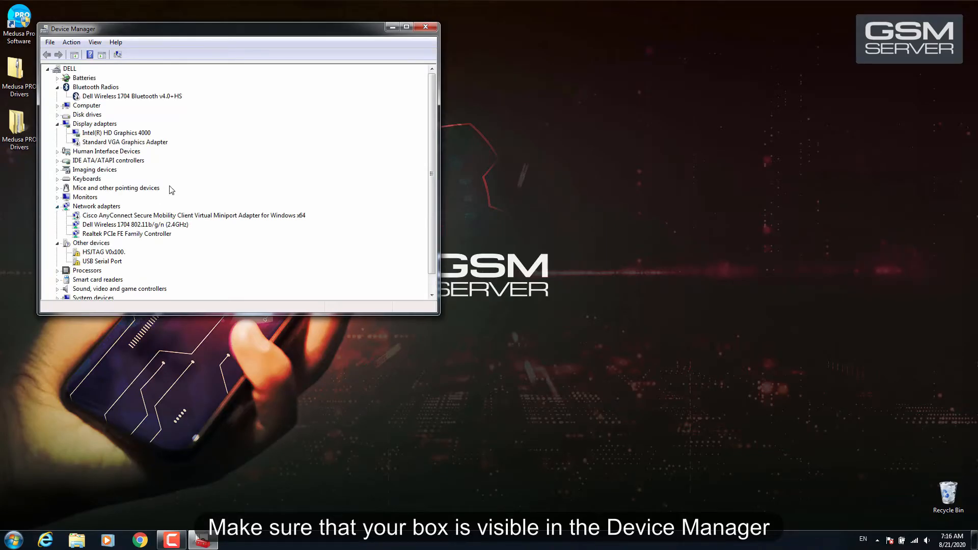
{"action": "left_click", "coordinate": [104, 252]}
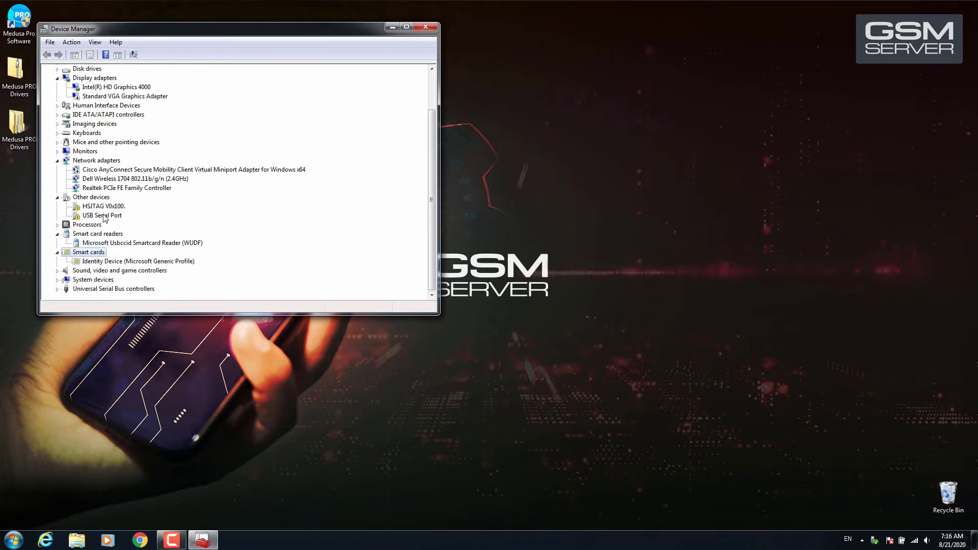
{"action": "right_click", "coordinate": [101, 215]}
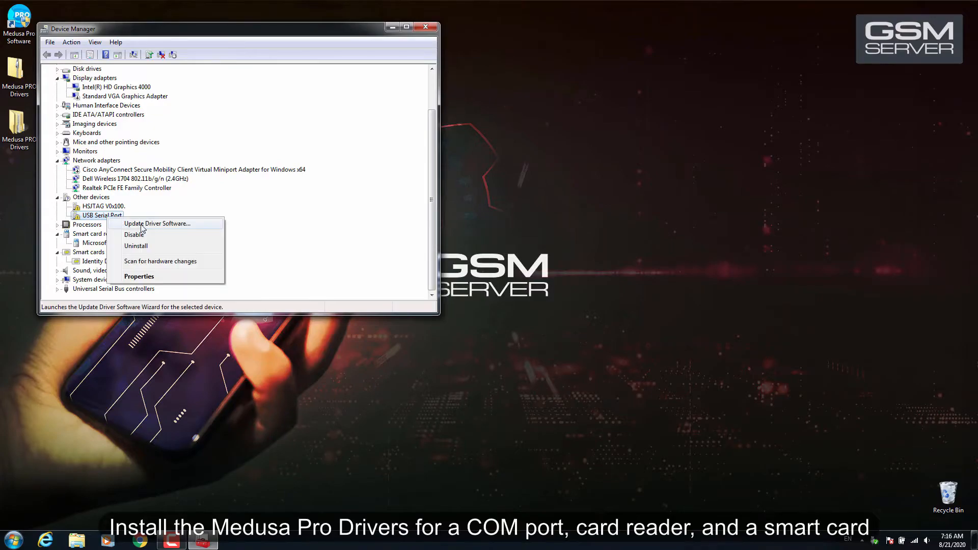
Update the USB Serial Port driver from the Medusa FTDI folder's .inf so it appears as COM3.
{"action": "left_click", "coordinate": [157, 223]}
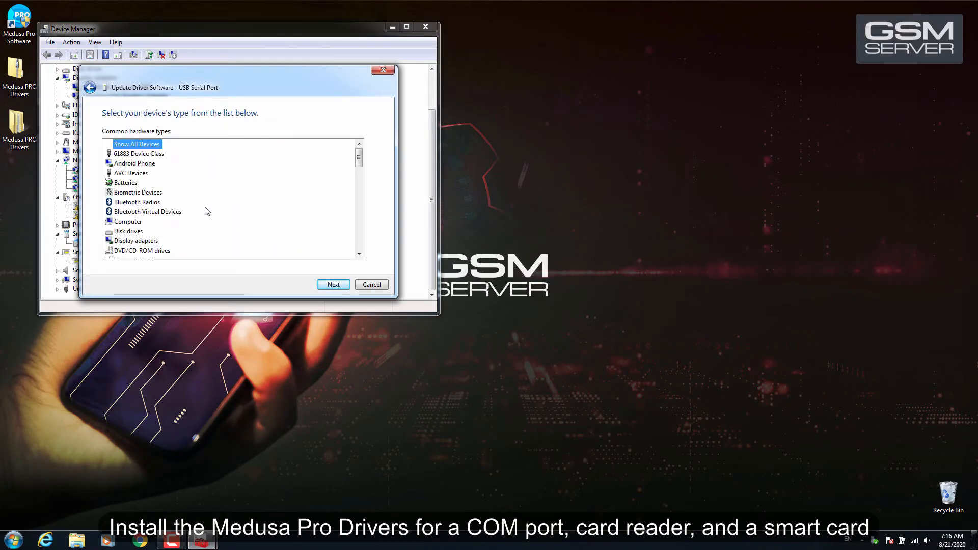
{"action": "scroll", "scroll_direction": "down", "scroll_amount": 3}
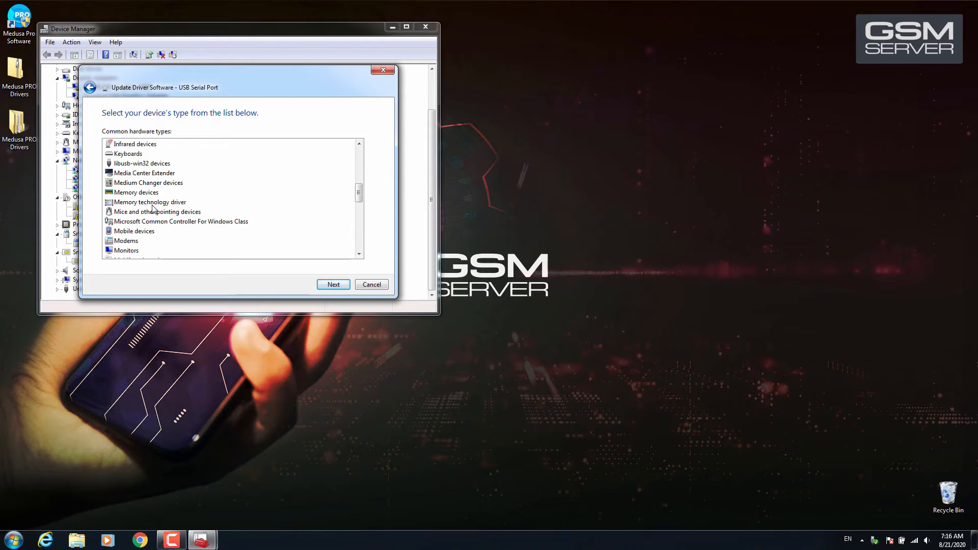
{"action": "scroll", "scroll_direction": "down", "scroll_amount": 3}
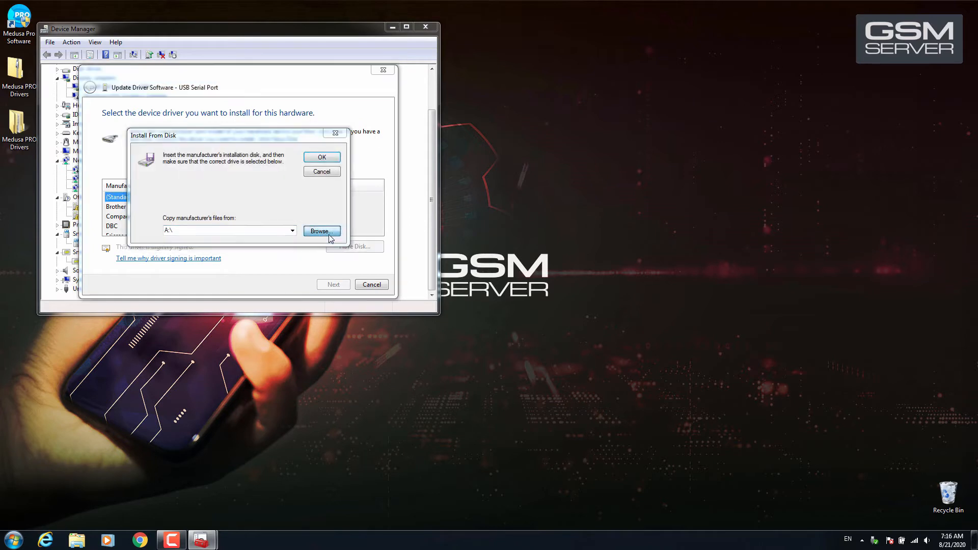
{"action": "left_click", "coordinate": [321, 232]}
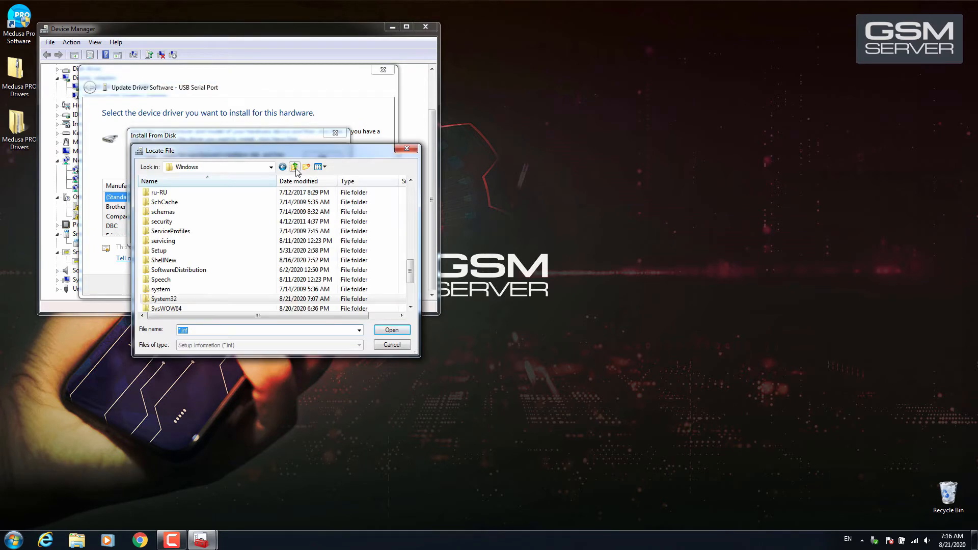
{"action": "left_click", "coordinate": [271, 166]}
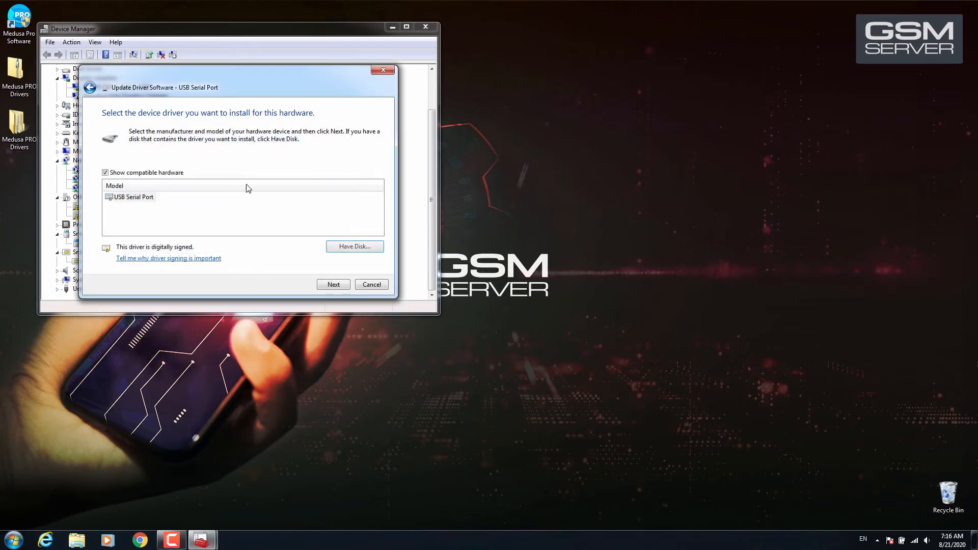
{"action": "left_click", "coordinate": [332, 285]}
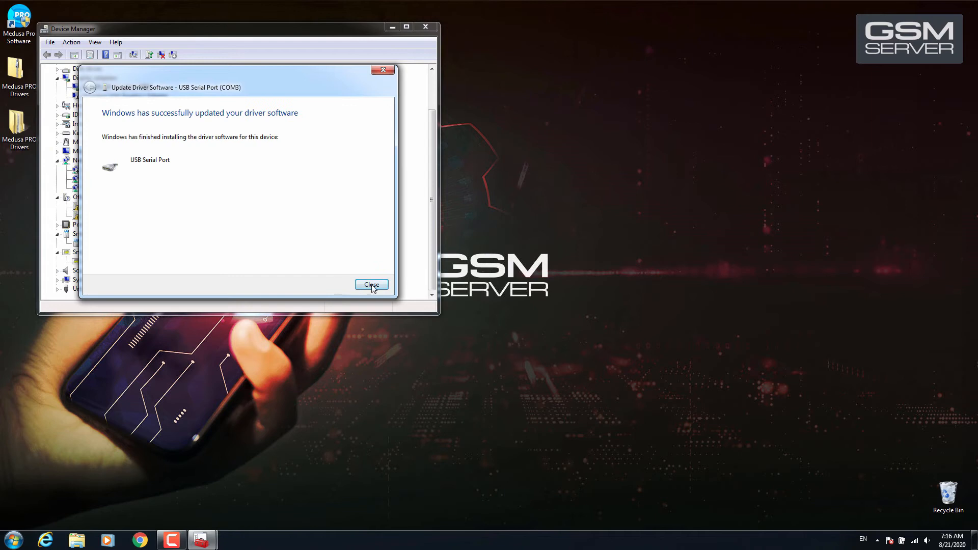
Install SZCCID.INF from Smart-Card Reader Driver > TOP GX4 > x64 so the reader becomes Generic PC/SC Usb Smart Card Reader.
{"action": "left_click", "coordinate": [371, 284]}
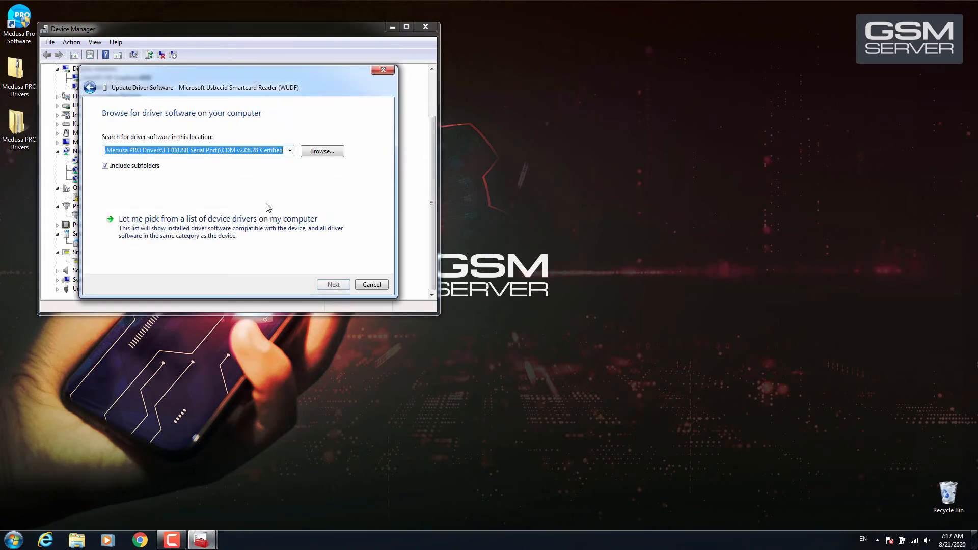
{"action": "left_click", "coordinate": [217, 218]}
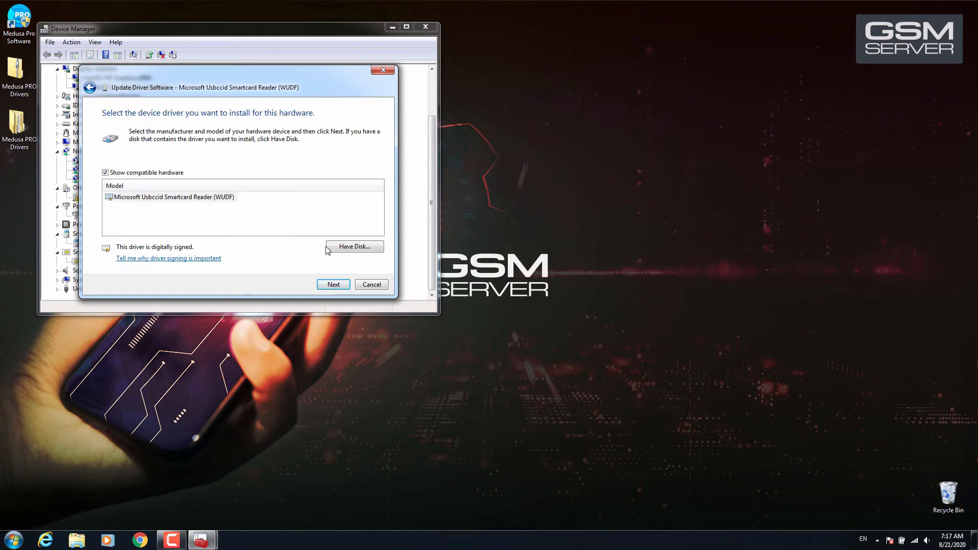
{"action": "left_click", "coordinate": [354, 247]}
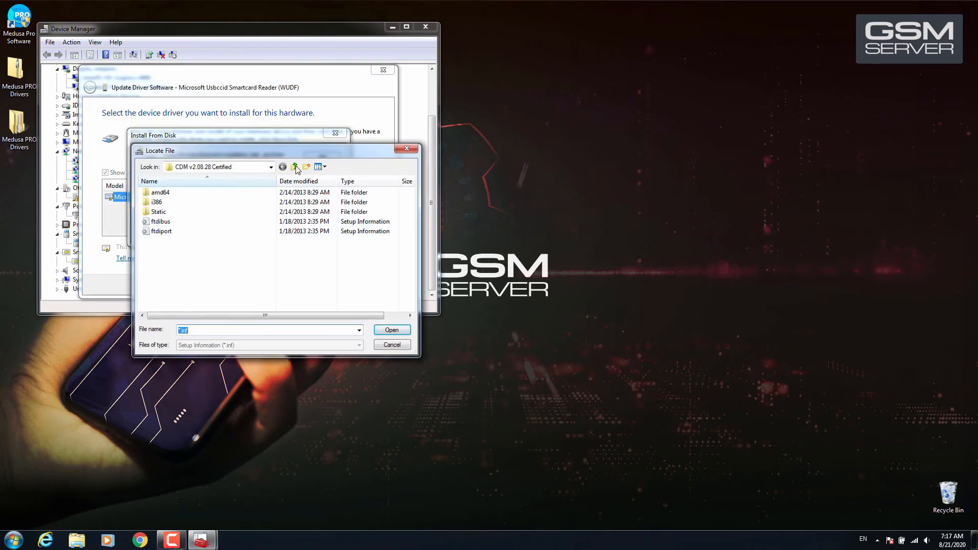
{"action": "left_click", "coordinate": [294, 166]}
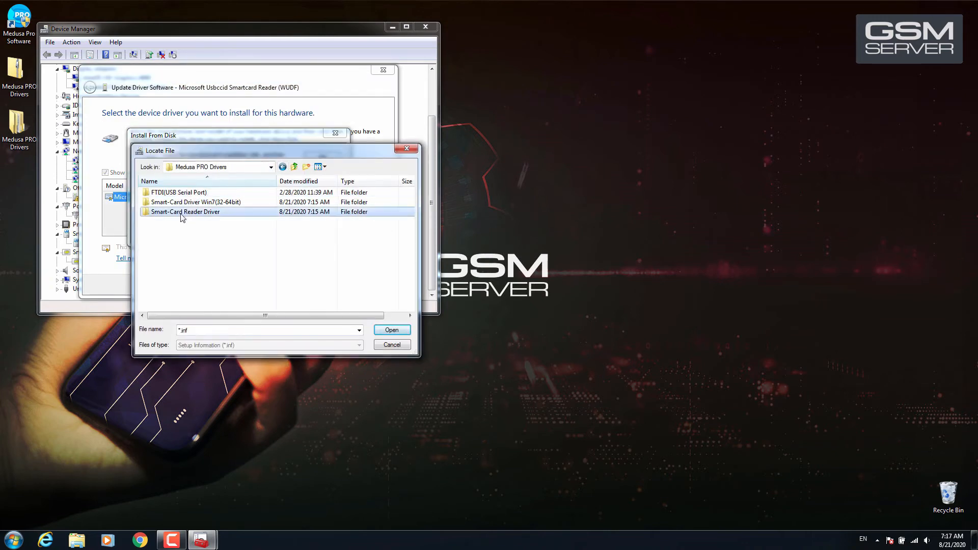
{"action": "double_click", "coordinate": [186, 212]}
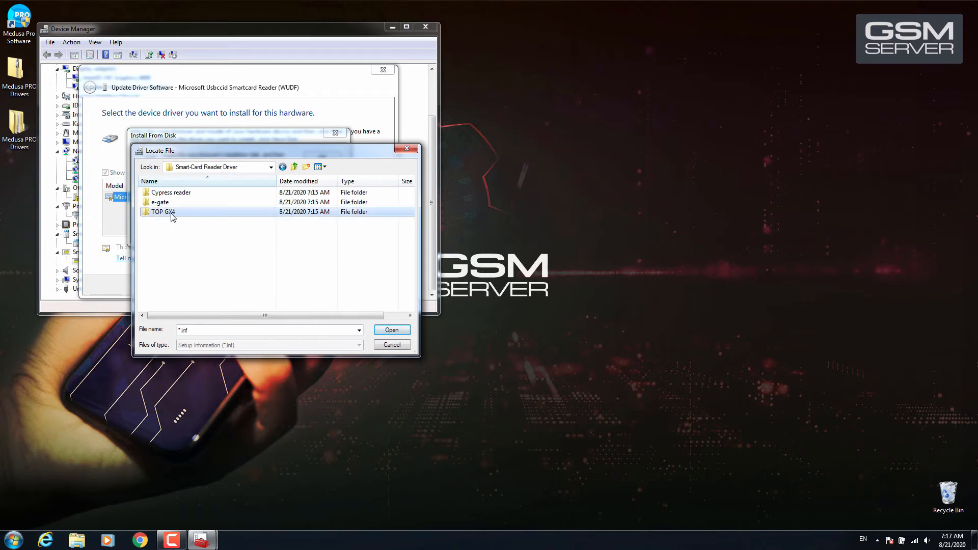
{"action": "double_click", "coordinate": [164, 212]}
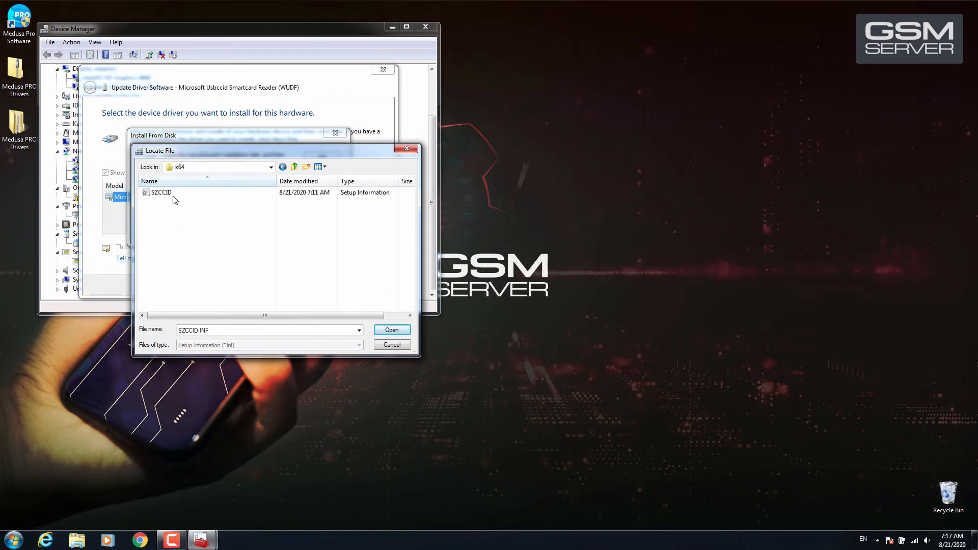
{"action": "left_click", "coordinate": [392, 330]}
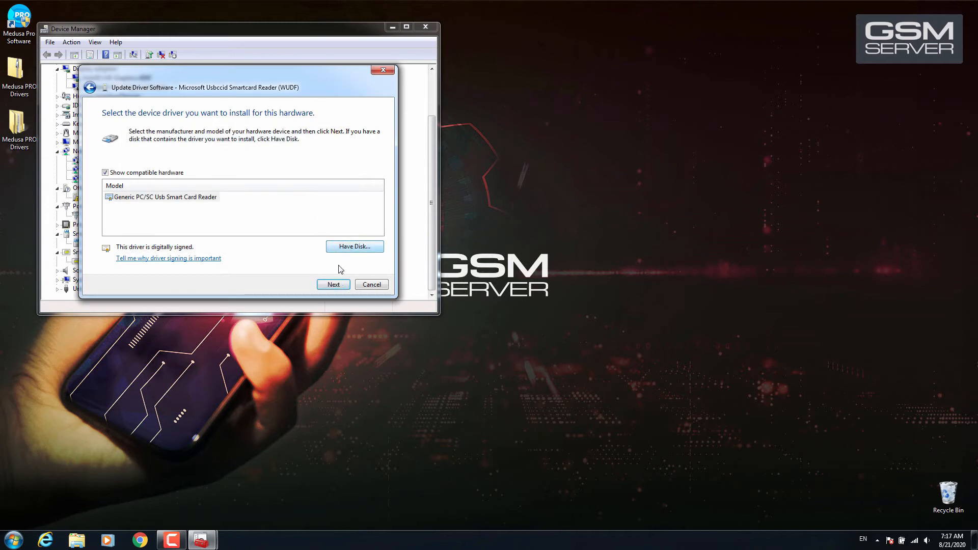
{"action": "left_click", "coordinate": [332, 285]}
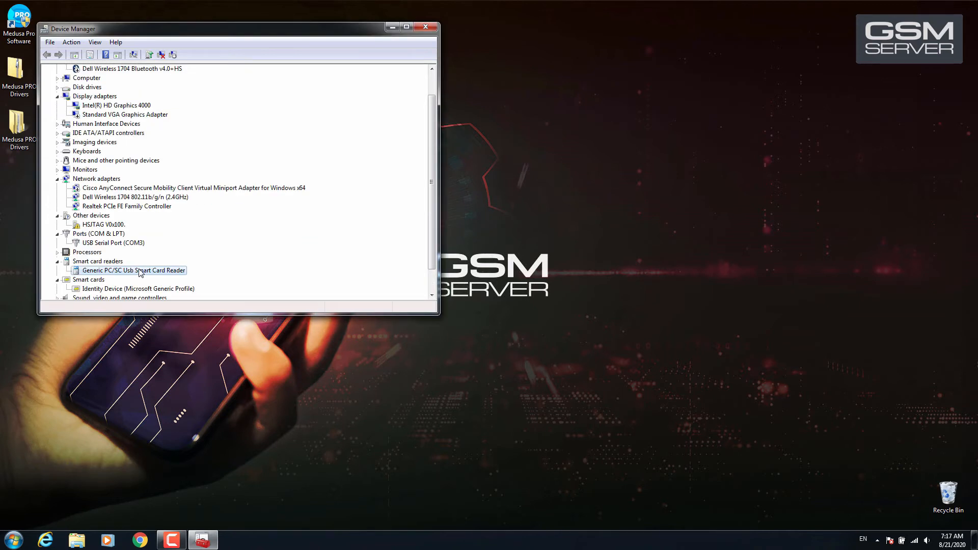
Update the Identity Device with the Smart-Card Driver Win7(32-64bit) driver, accepting the unverified-driver warning, so it lists as Generic Smart card.
{"action": "right_click", "coordinate": [138, 289]}
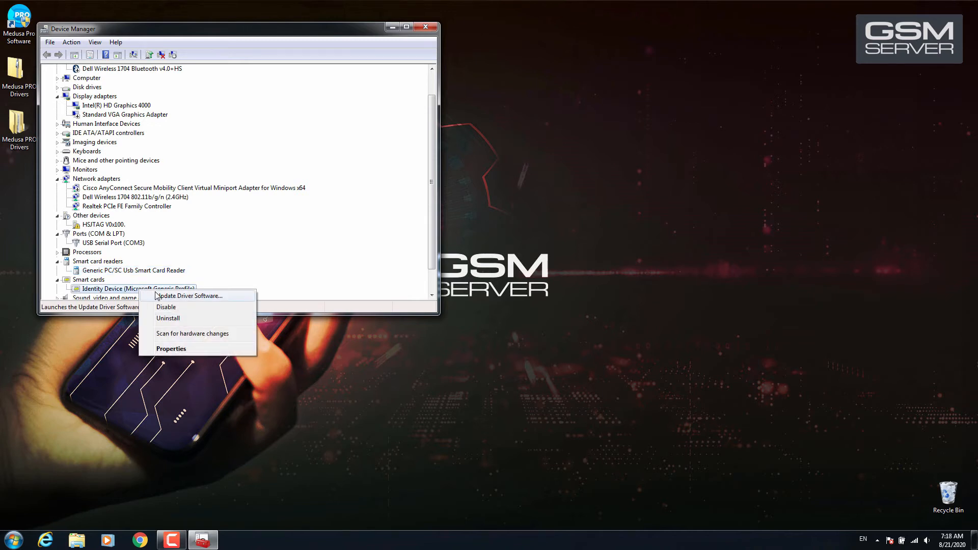
{"action": "left_click", "coordinate": [189, 295]}
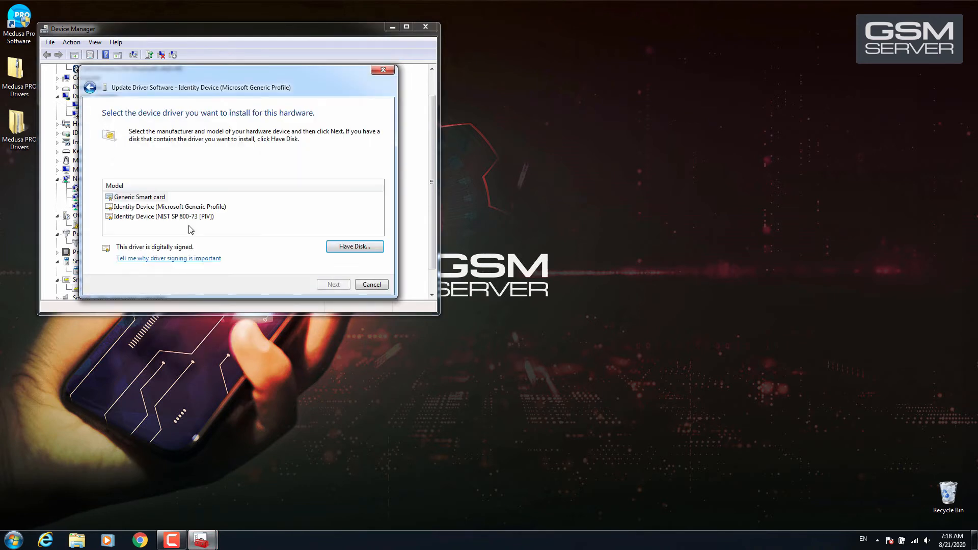
{"action": "left_click", "coordinate": [355, 247]}
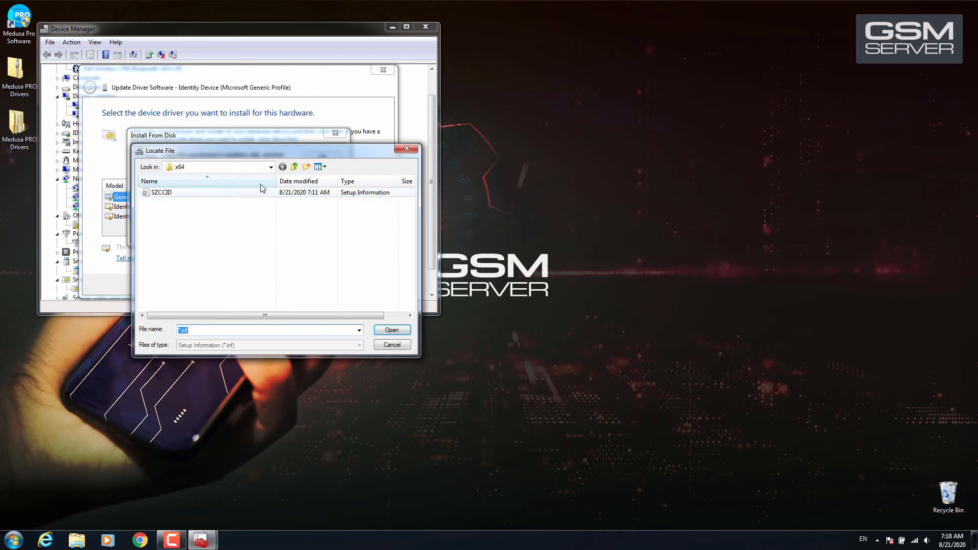
{"action": "left_click", "coordinate": [272, 166]}
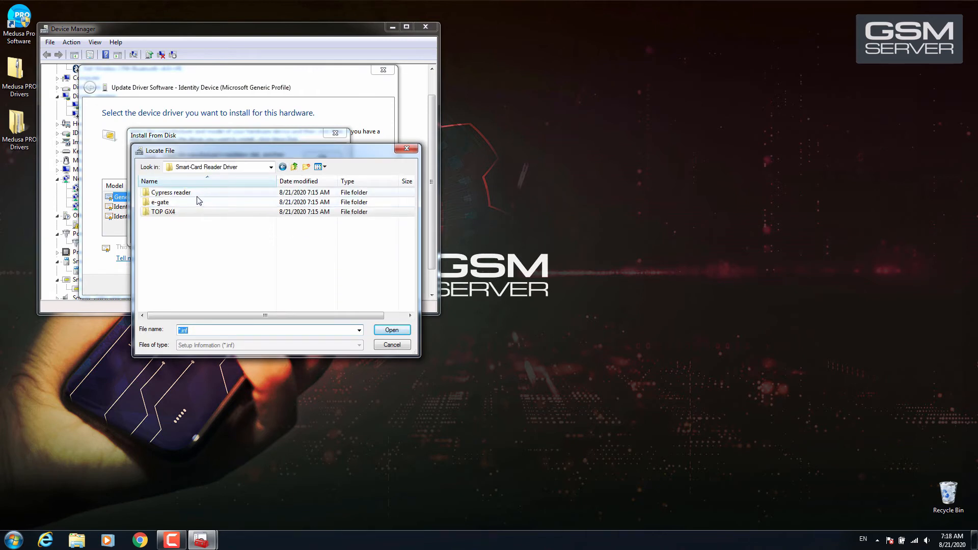
{"action": "left_click", "coordinate": [294, 166]}
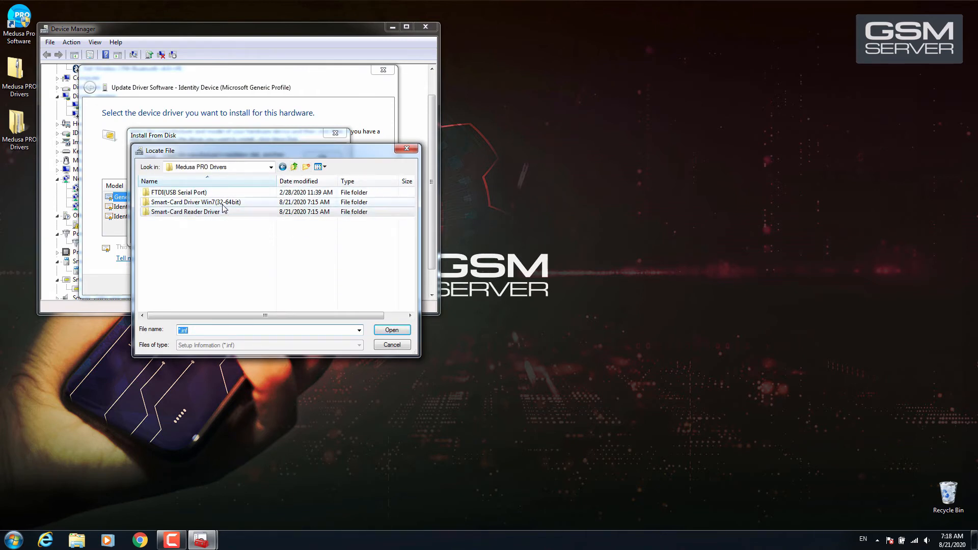
{"action": "double_click", "coordinate": [195, 202]}
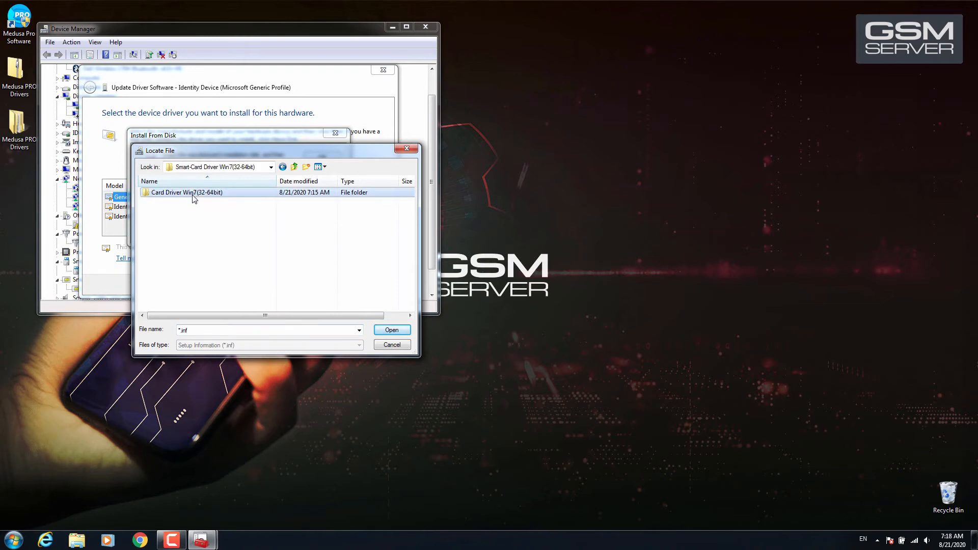
{"action": "left_click", "coordinate": [392, 329]}
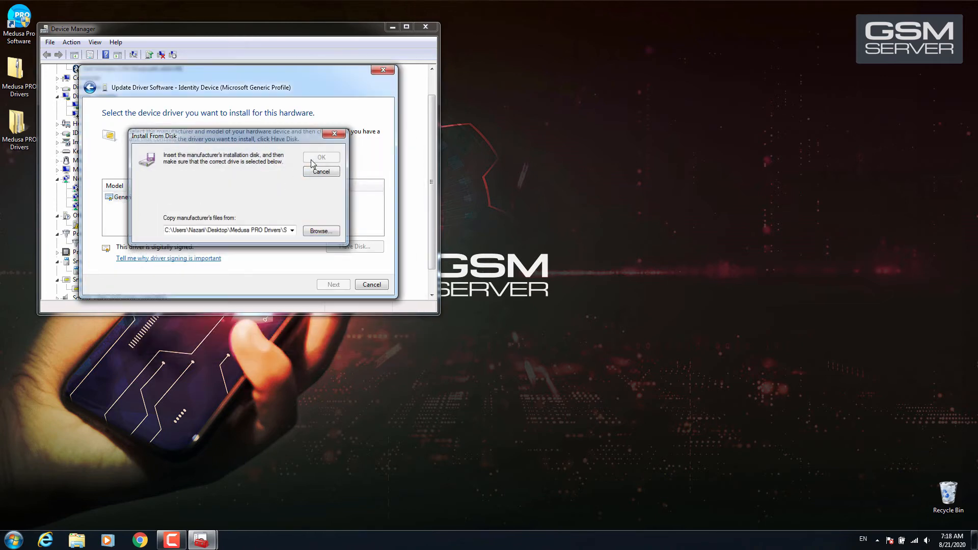
{"action": "left_click", "coordinate": [321, 157]}
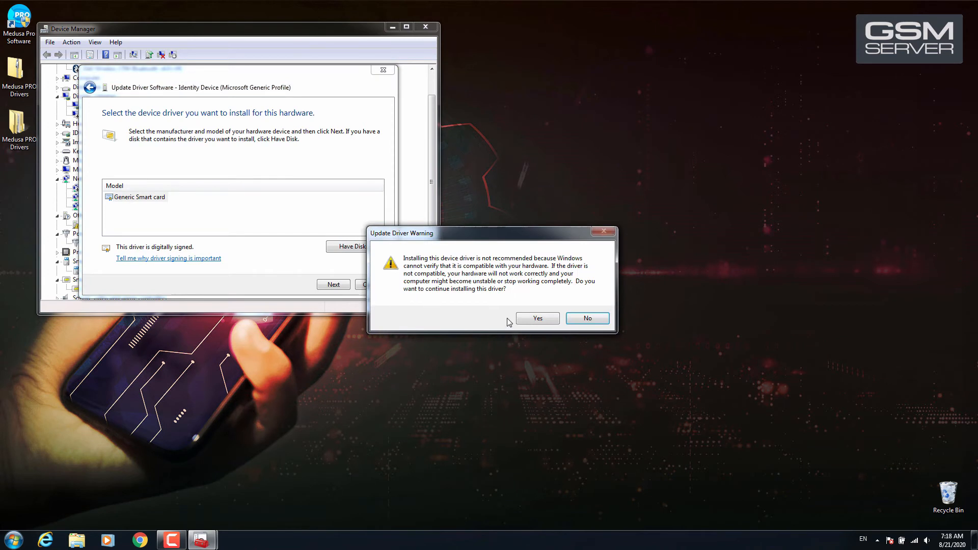
{"action": "left_click", "coordinate": [536, 318]}
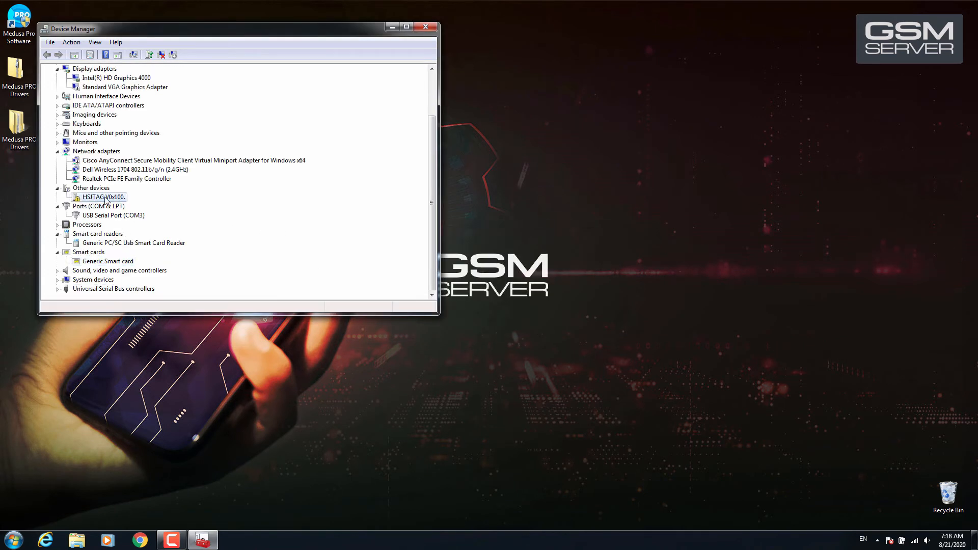
{"action": "left_click", "coordinate": [132, 242]}
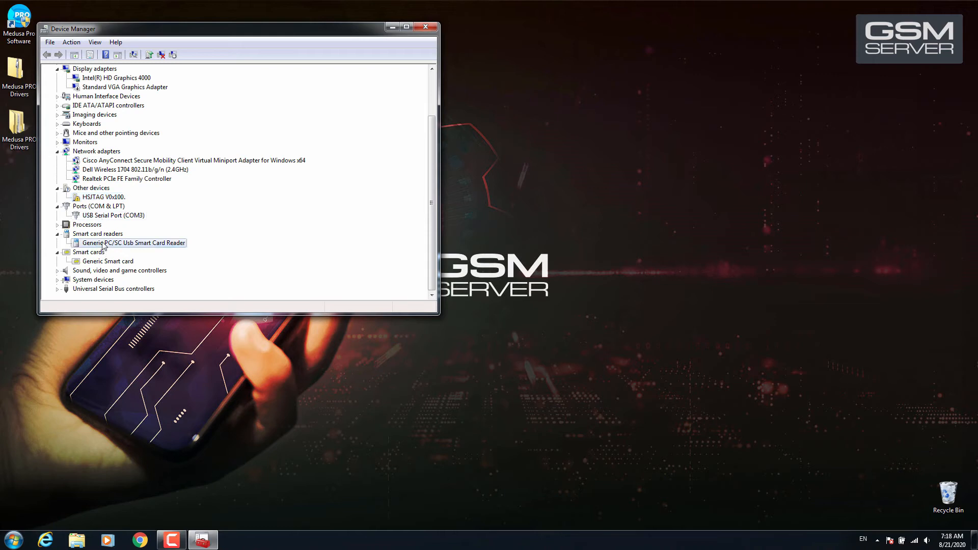
Search the Start menu for 'me' and show the folder containing the Medusa Card Updater.
{"action": "left_click", "coordinate": [11, 540]}
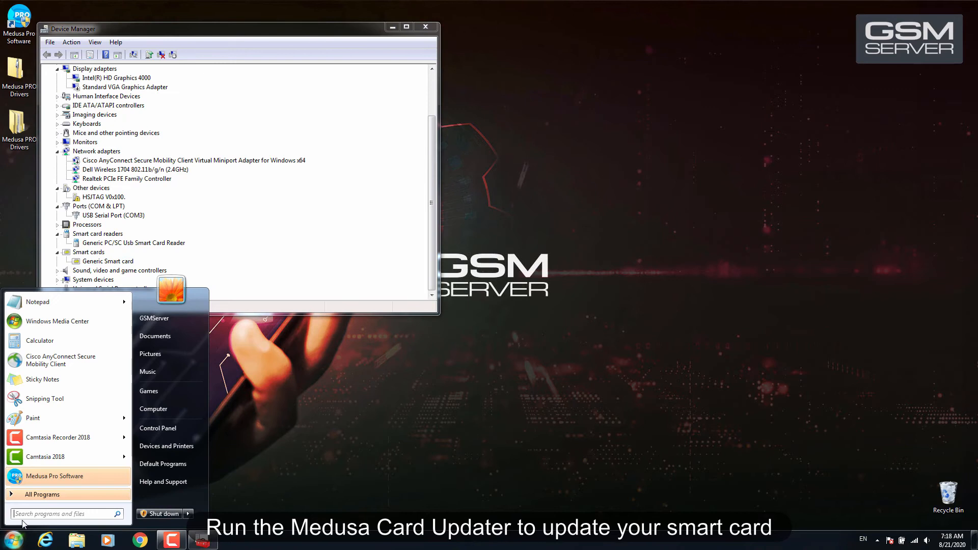
{"action": "type", "text": "me"}
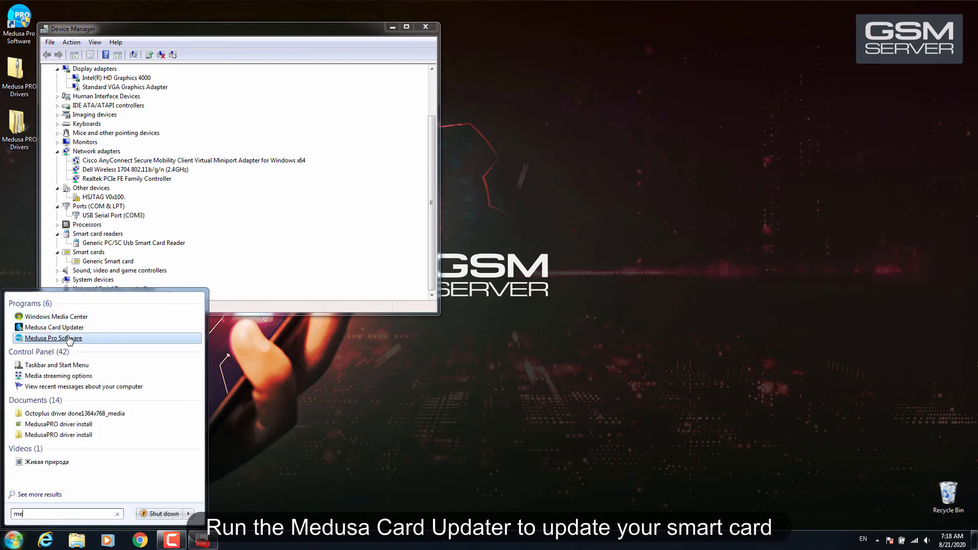
{"action": "right_click", "coordinate": [54, 327]}
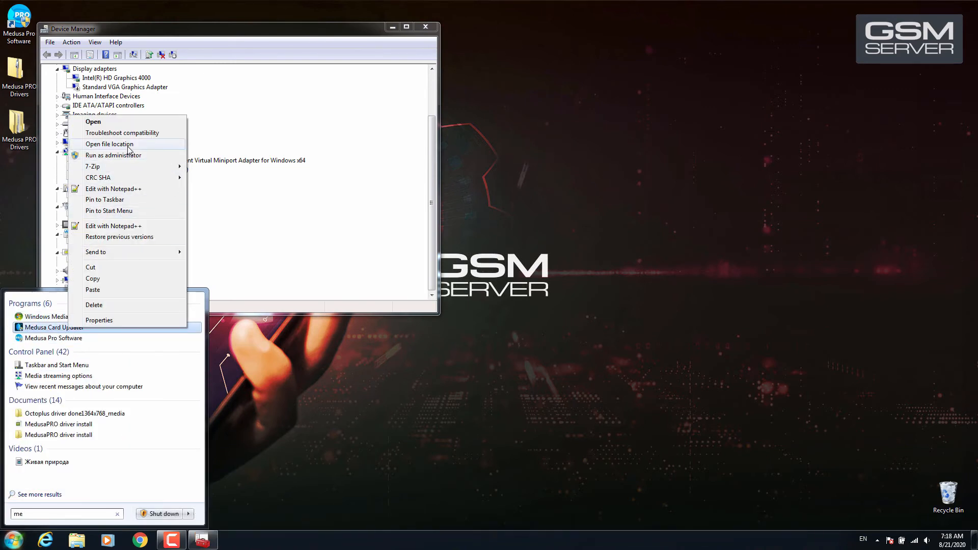
{"action": "left_click", "coordinate": [109, 144]}
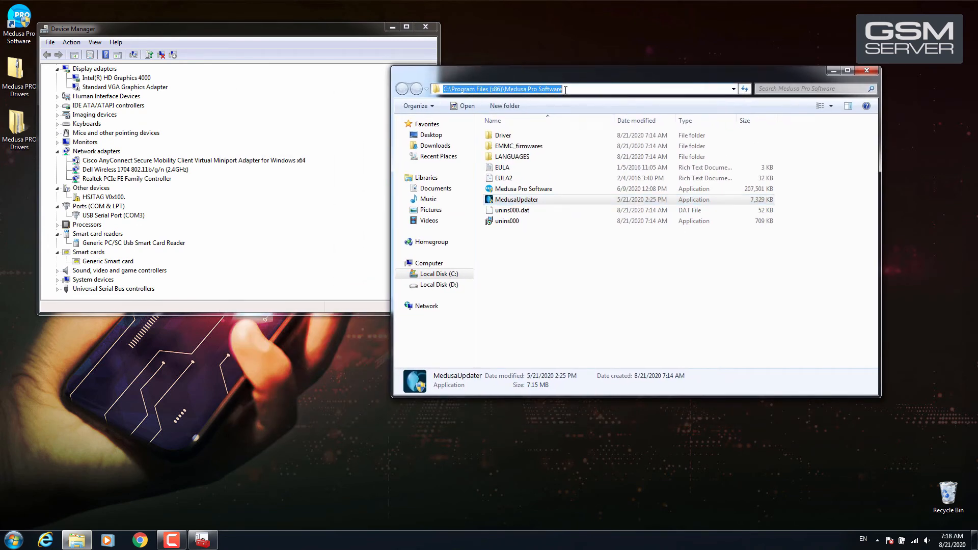
Run MedusaUpdater in the Medusa Pro Software folder to update the smart card firmware, leaving a new log file.
{"action": "left_click", "coordinate": [516, 199]}
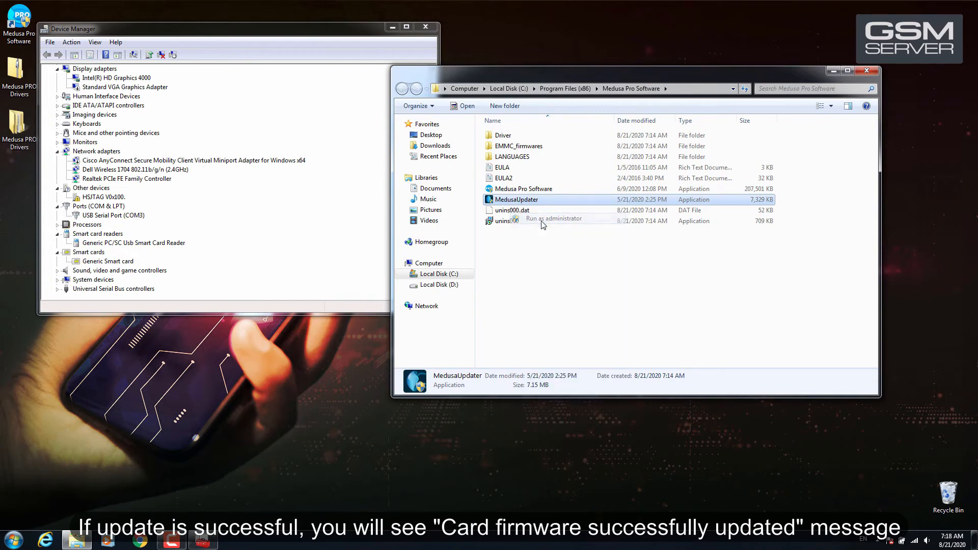
{"action": "double_click", "coordinate": [516, 198]}
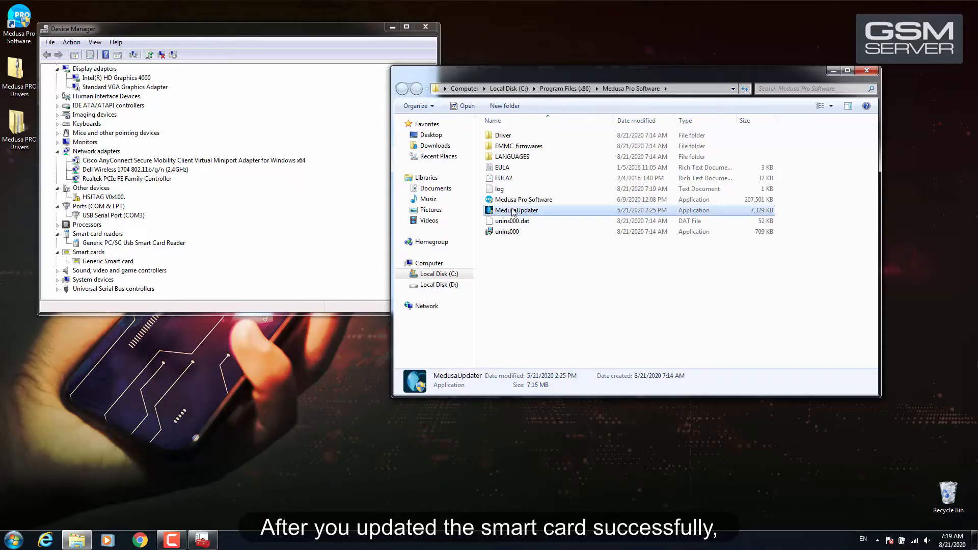
{"action": "right_click", "coordinate": [523, 200]}
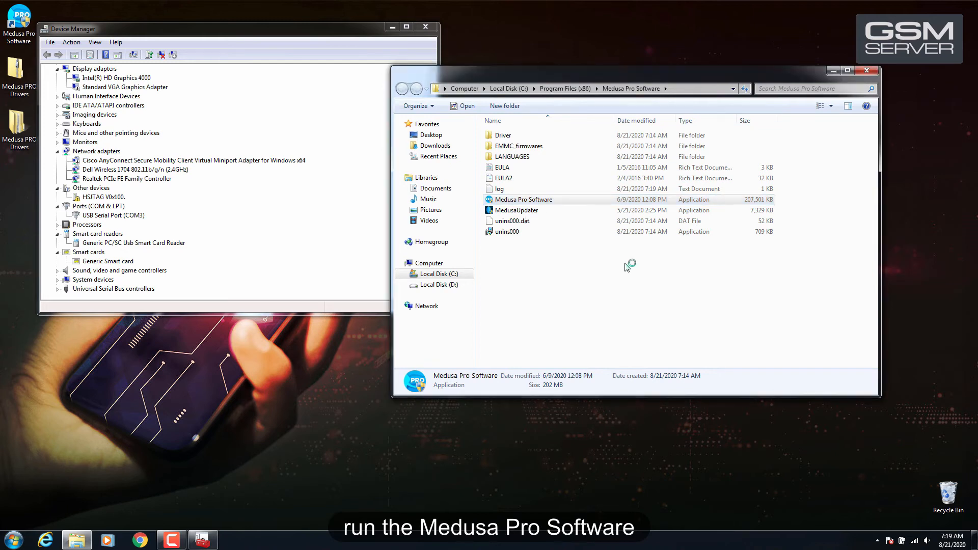
Launch Medusa Pro Software 2.1.1 and confirm the status bar reports Box status: Connected.
{"action": "double_click", "coordinate": [523, 199]}
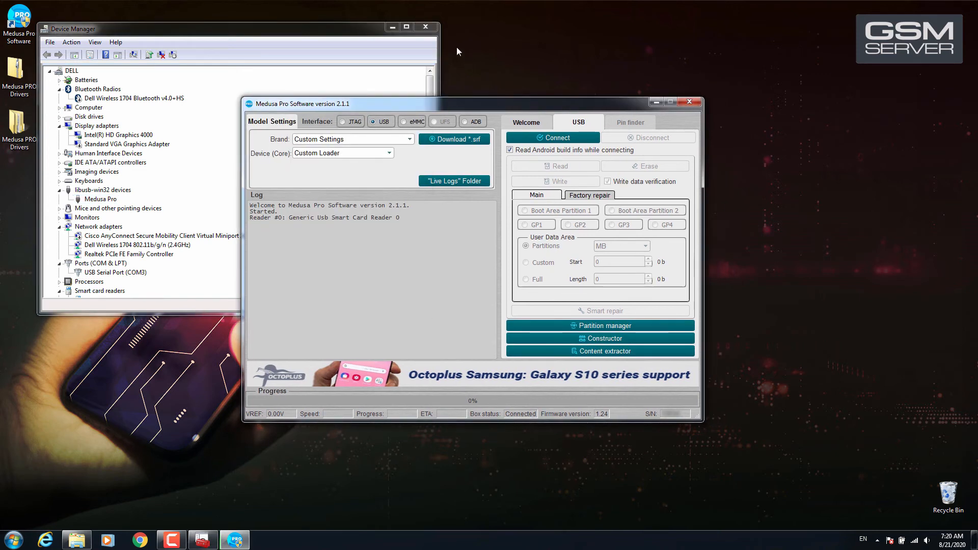
{"action": "left_click", "coordinate": [426, 26]}
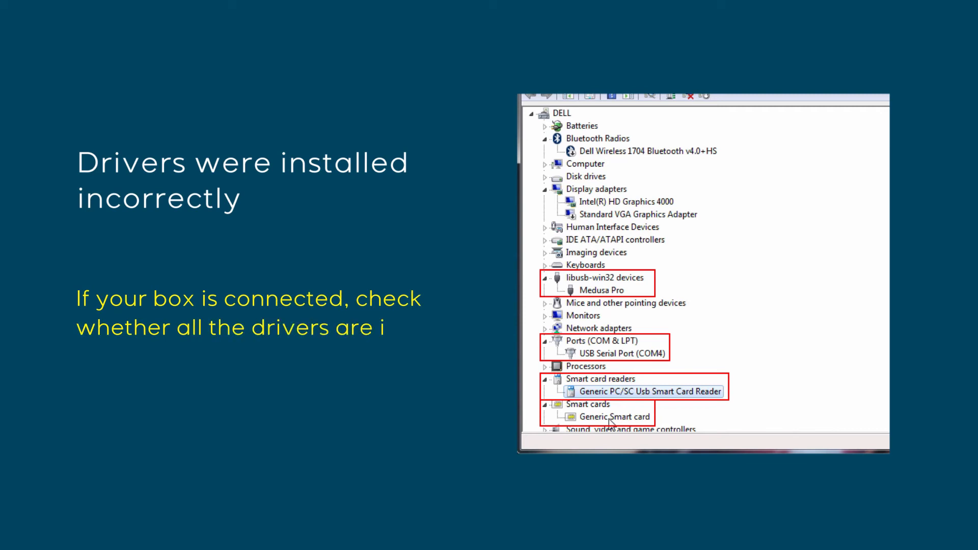
{"action": "type", "text": "nstalled, and your PC recognizes the c"}
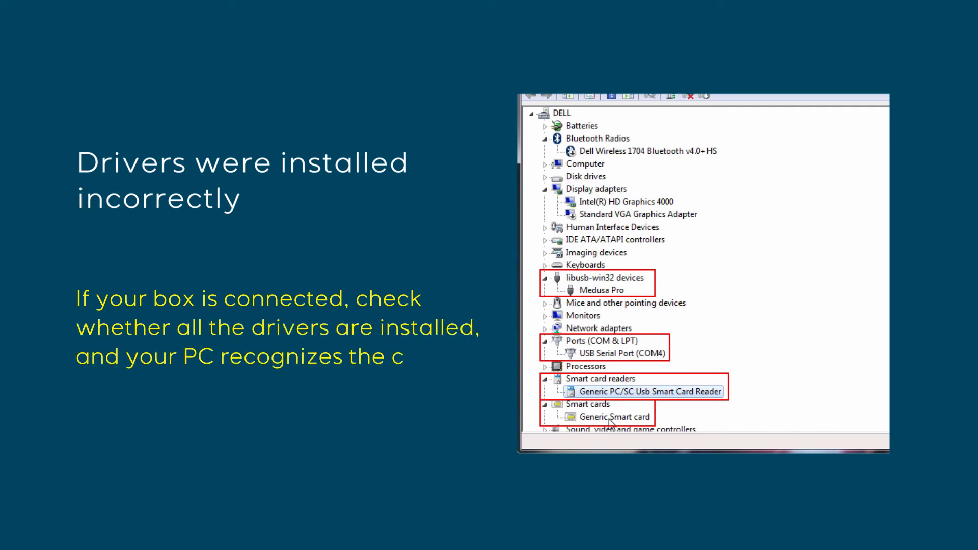
{"action": "type", "text": "ard reader and smart card."}
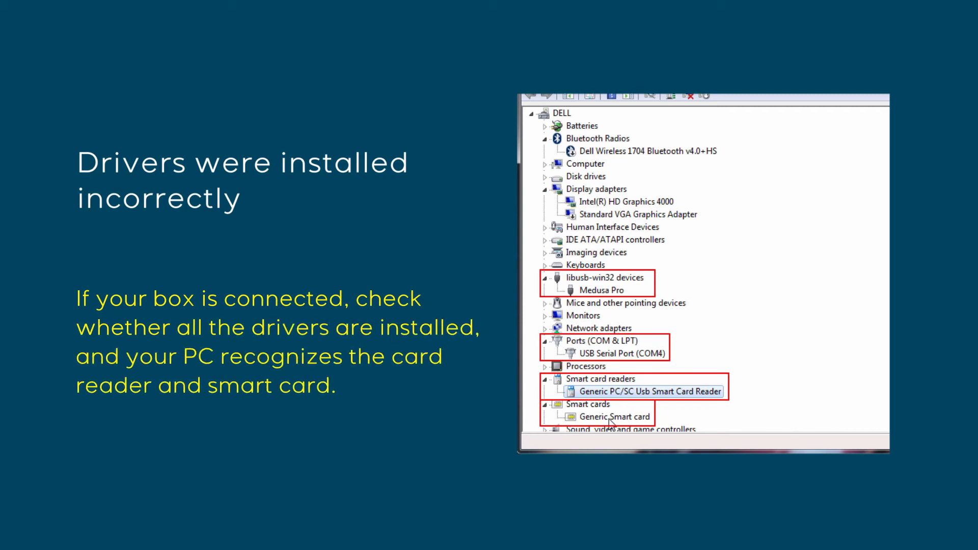